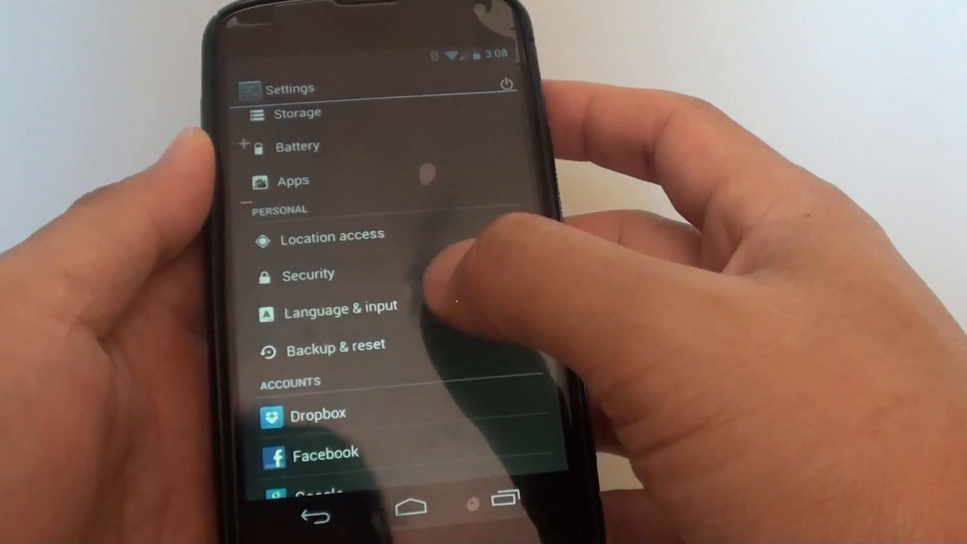
Step: Open Language & input from the Personal section of Settings
{"action": "left_click", "coordinate": [340, 308]}
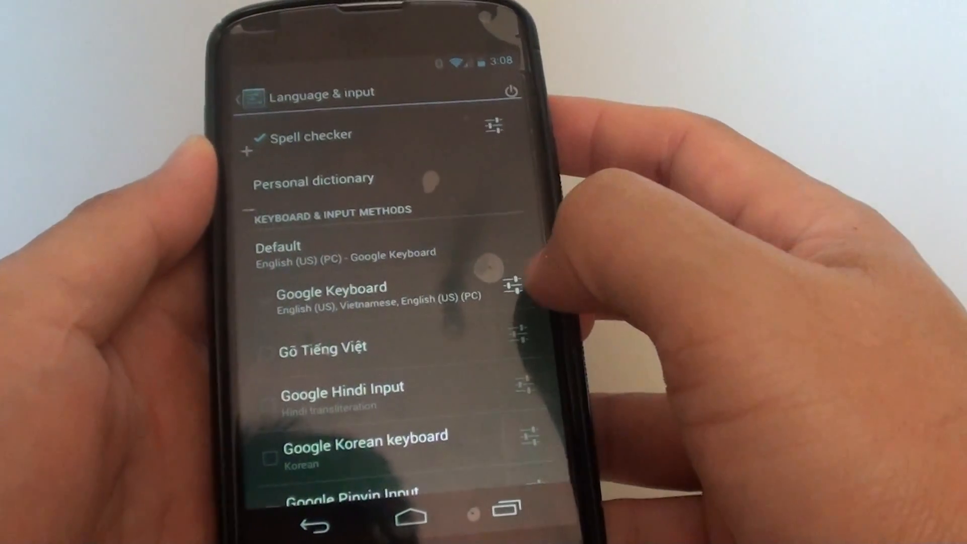
{"action": "left_click", "coordinate": [506, 286]}
{"action": "type", "text": "Boy depa good"}
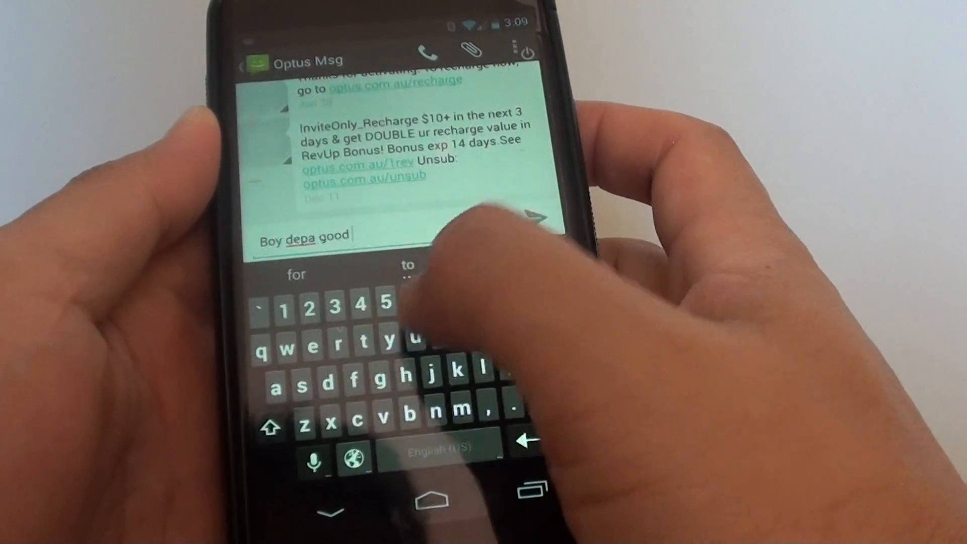
Step: Type 'type' to finish the Optus Msg reply 'Boy depa good type'
{"action": "type", "text": "type"}
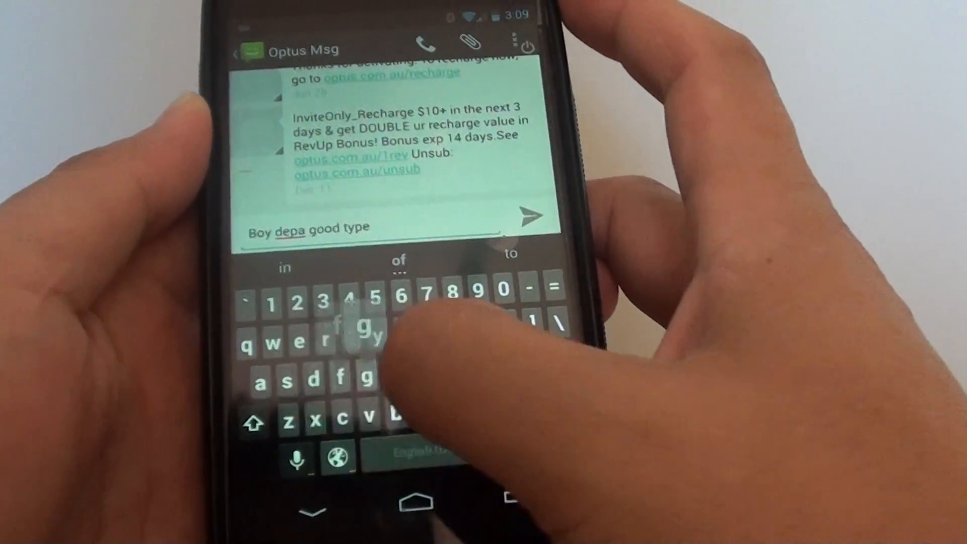
Step: Add the letter 'c' after 'Boy depa good type' in the reply
{"action": "type", "text": "c"}
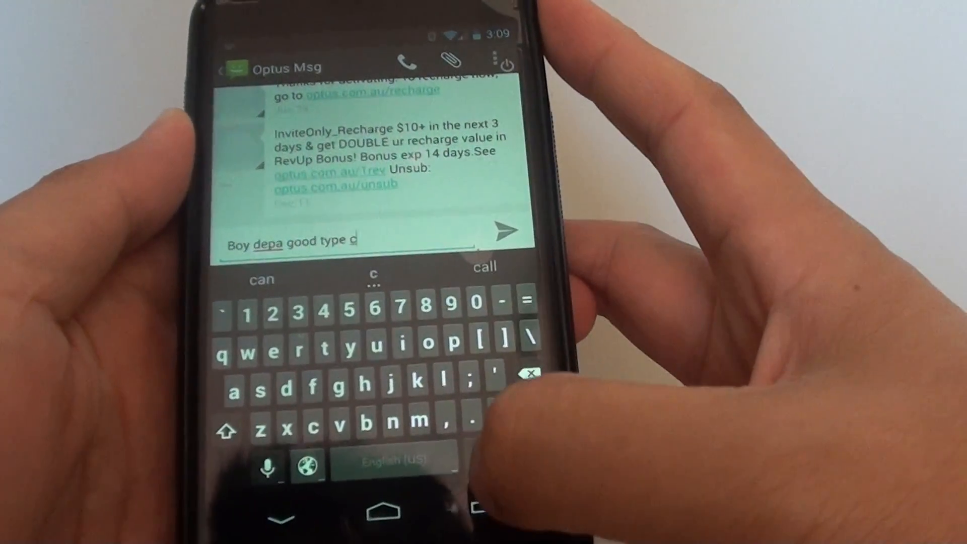